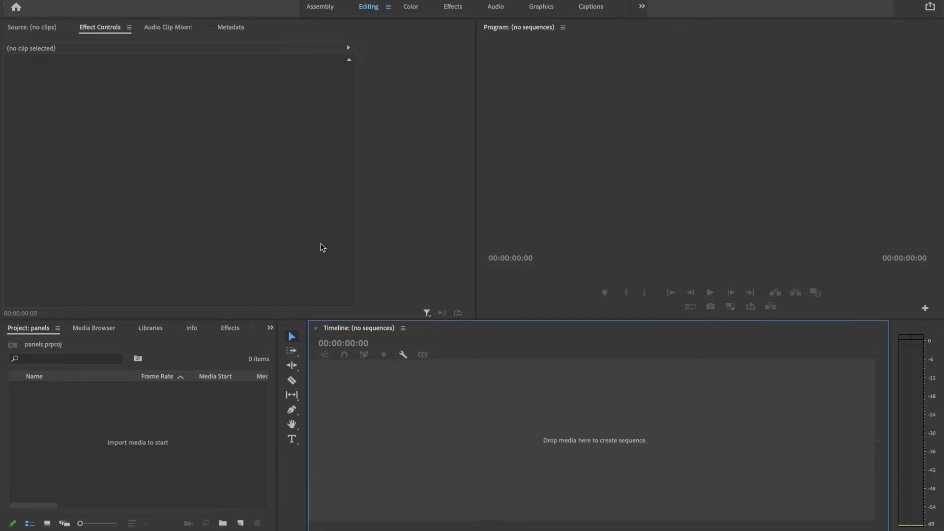
Switch back to the default Editing workspace layout so the Source monitor reappears
left_click(400, 434)
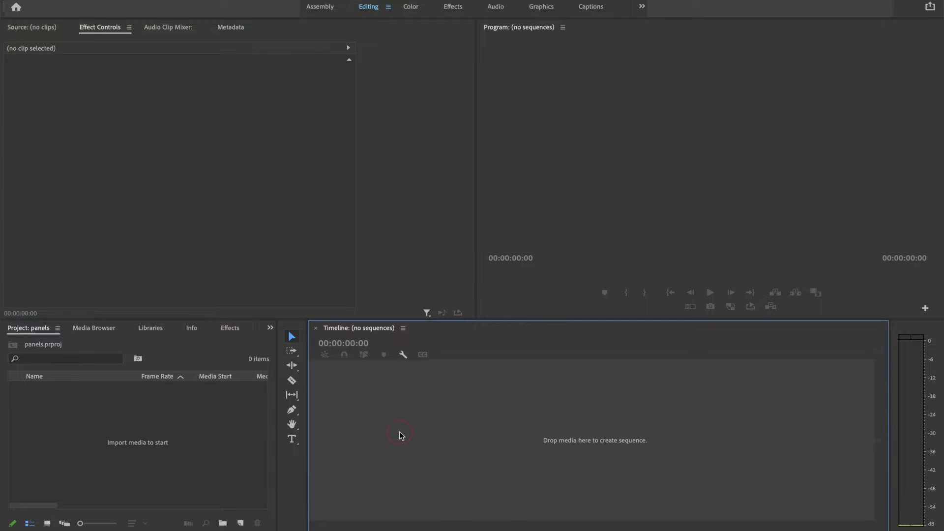
mouse_move(374, 10)
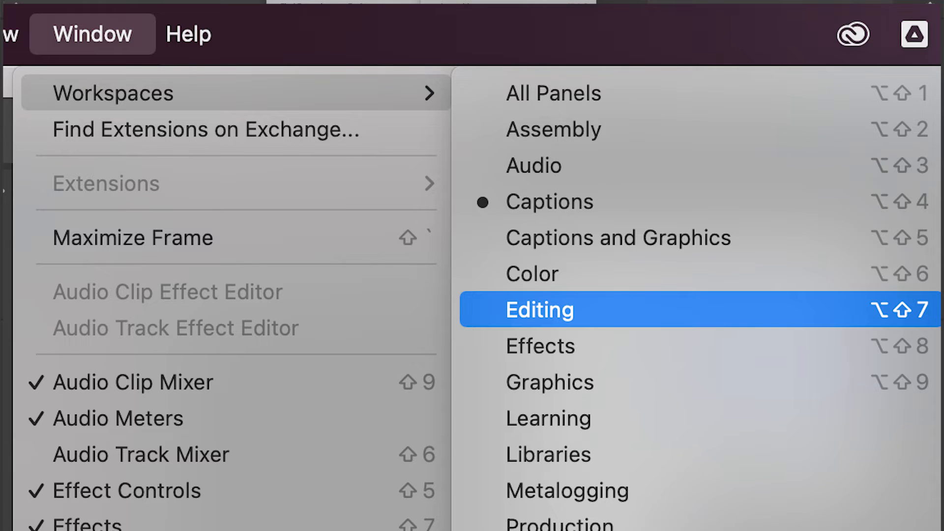
left_click(540, 310)
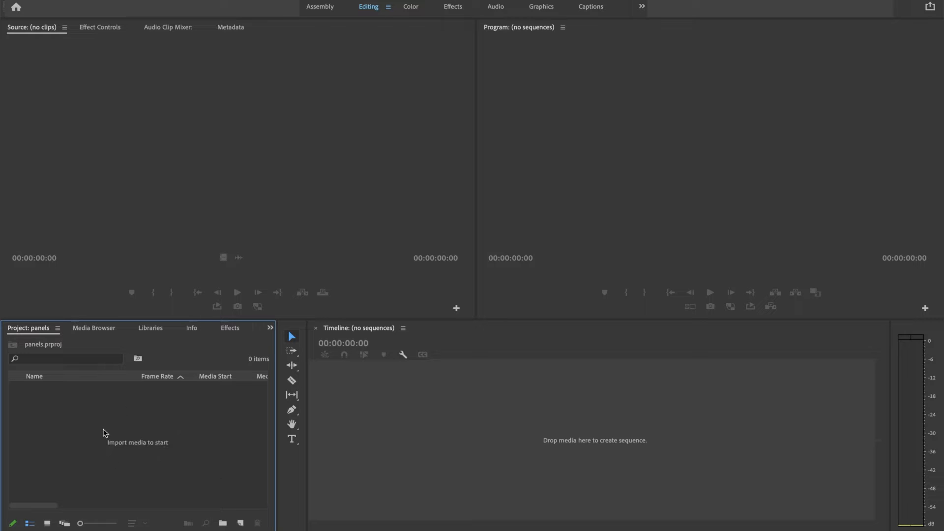
mouse_move(121, 433)
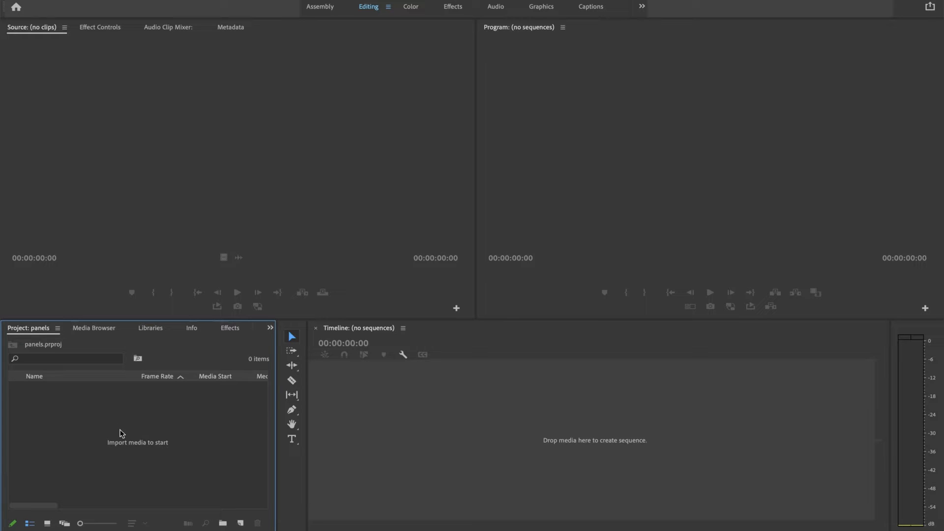
Cycle through the Project, Libraries, Effects, Markers and History panels, then settle on Media Browser
left_click(93, 328)
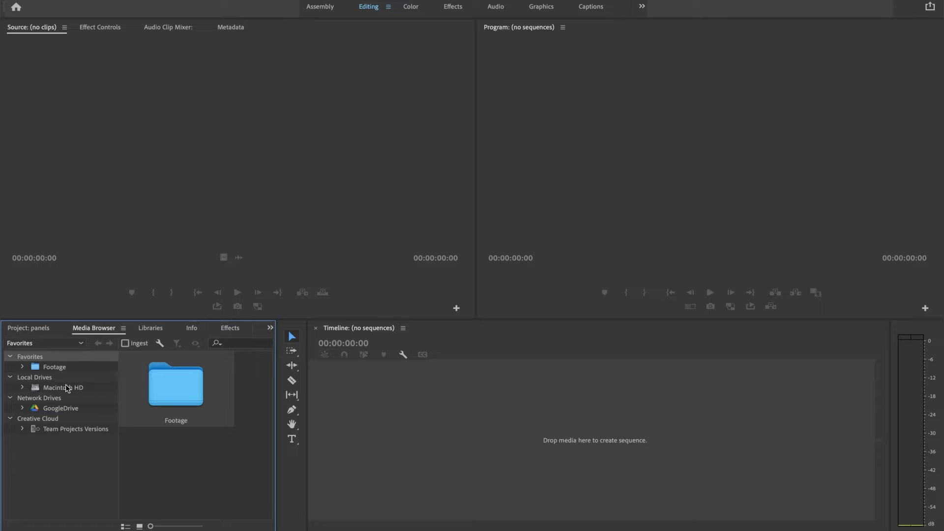
left_click(27, 328)
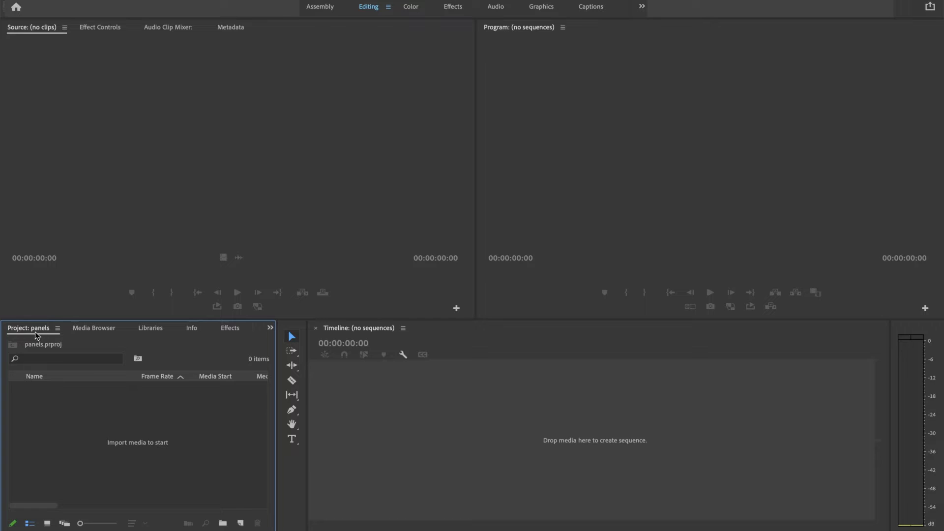
mouse_move(45, 330)
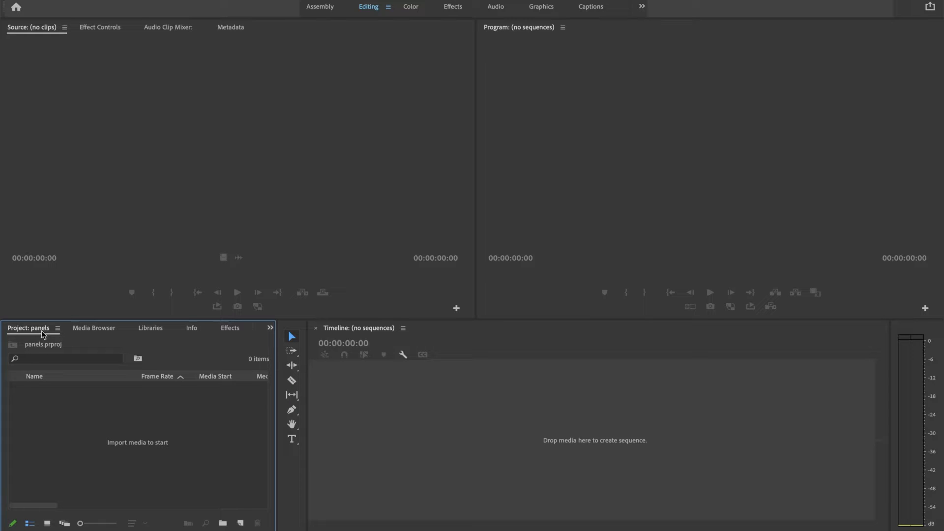
mouse_move(253, 455)
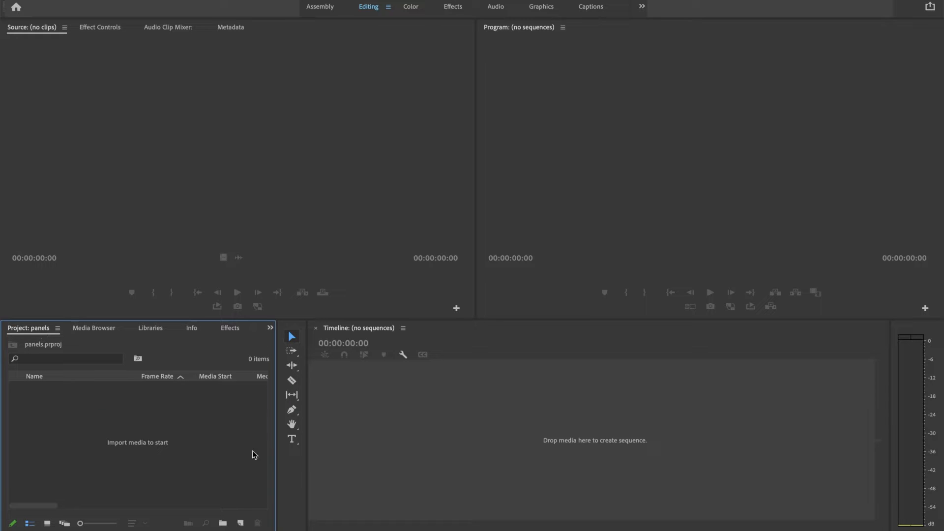
mouse_move(62, 466)
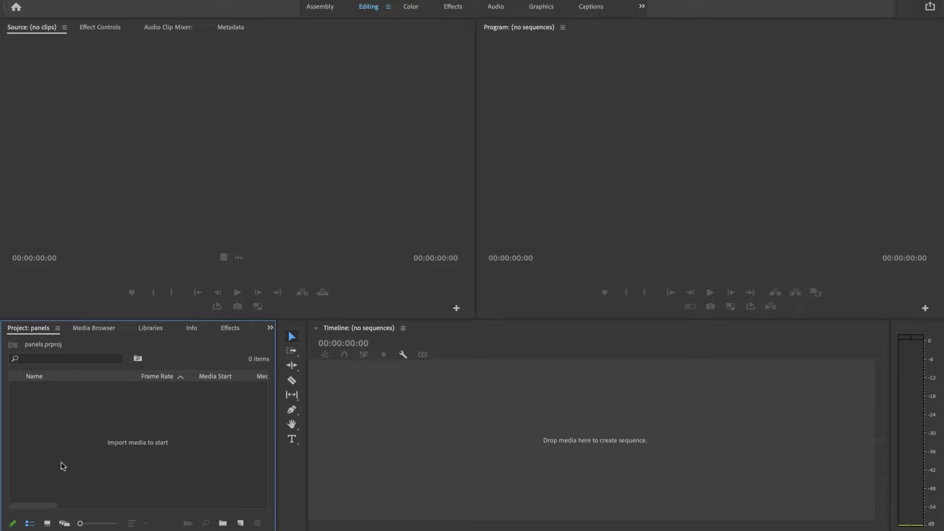
left_click(150, 328)
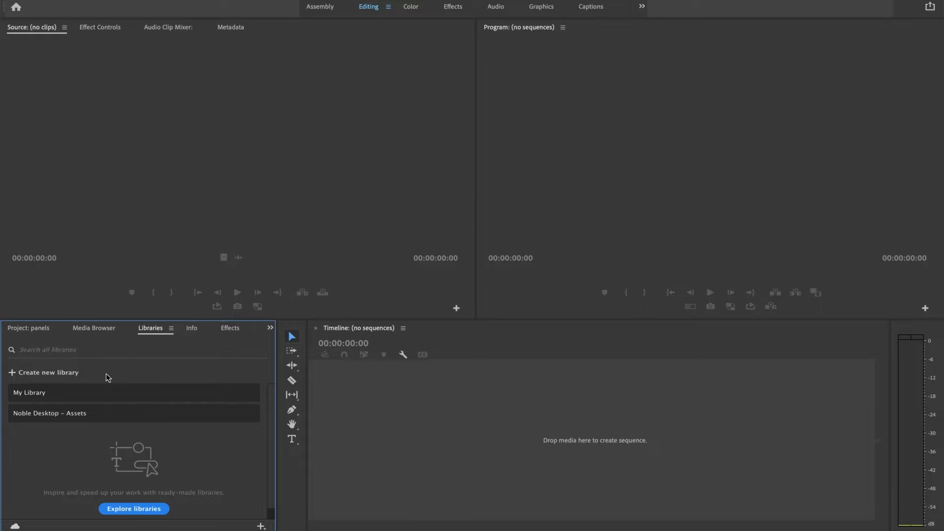
left_click(229, 328)
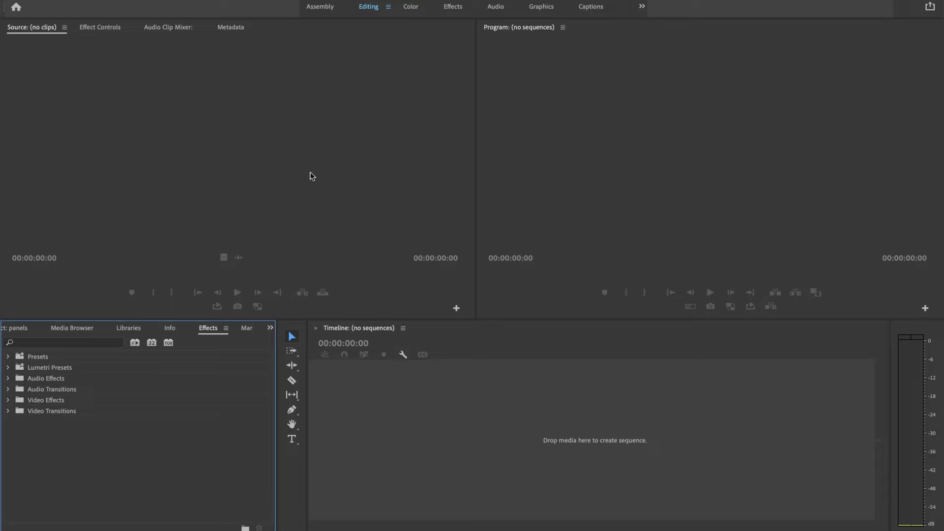
mouse_move(457, 8)
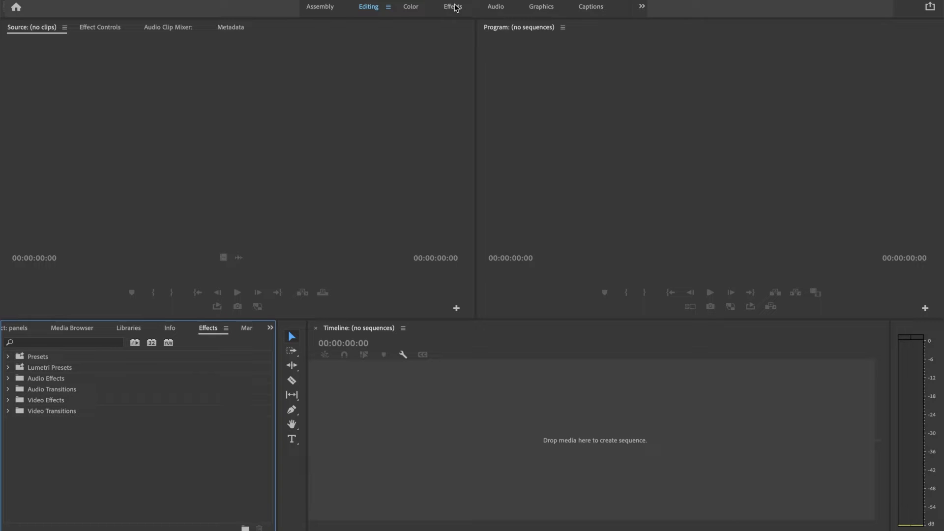
left_click(206, 328)
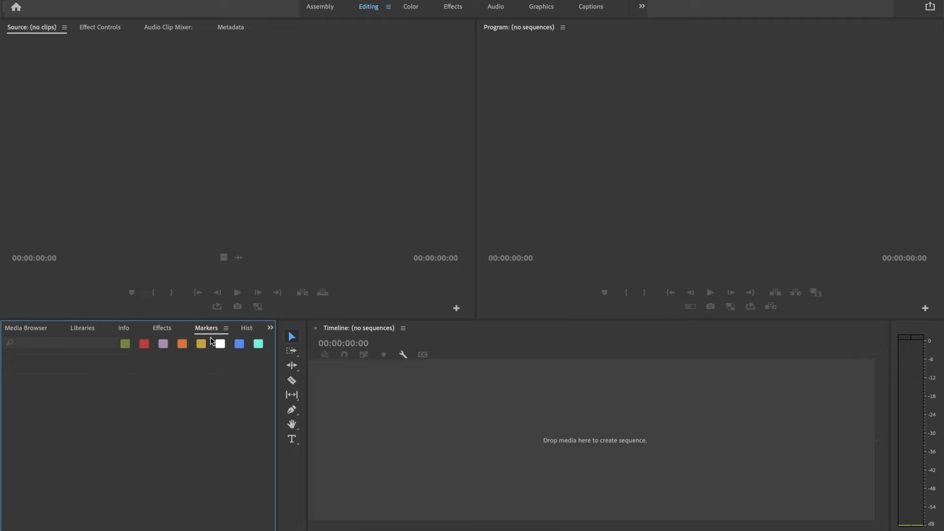
left_click(246, 328)
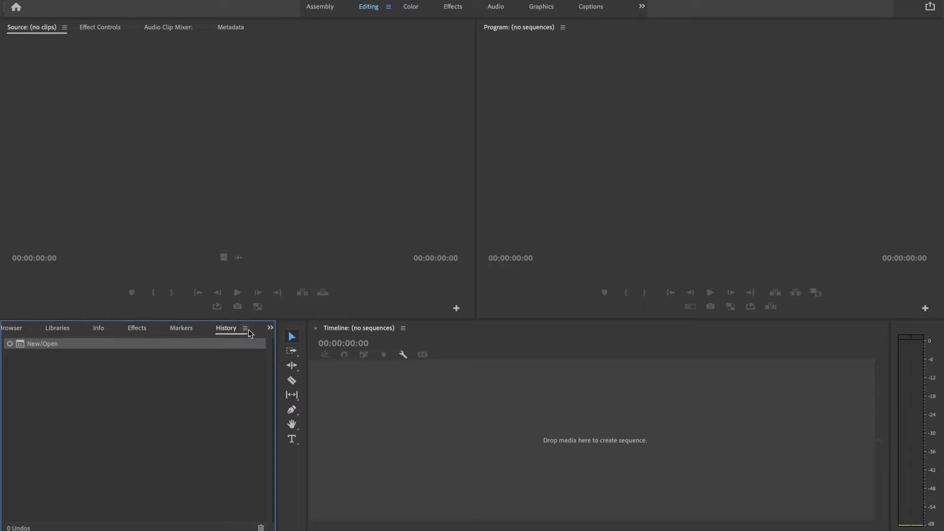
left_click(270, 327)
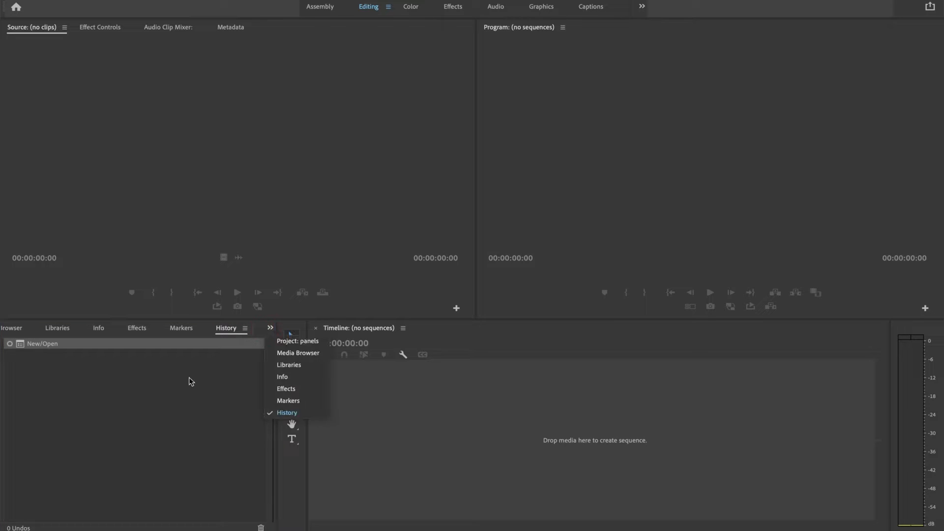
mouse_move(286, 413)
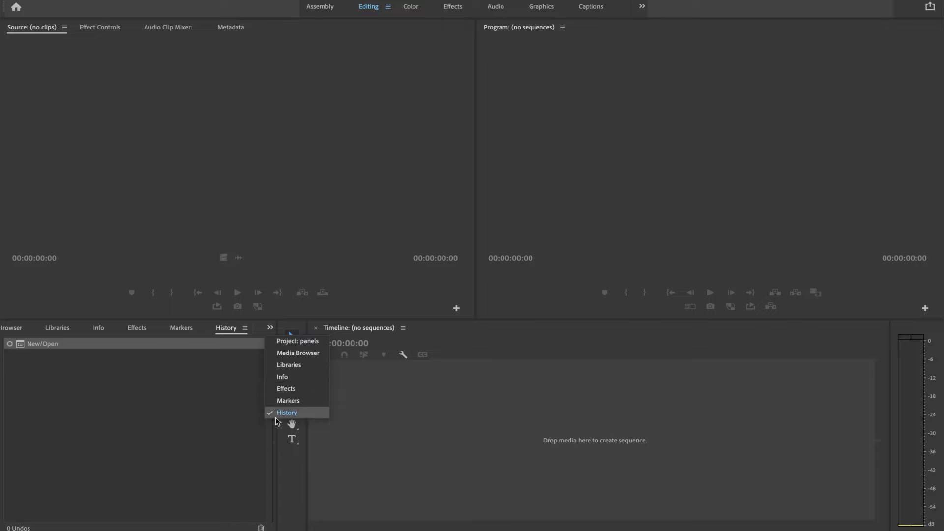
left_click(298, 353)
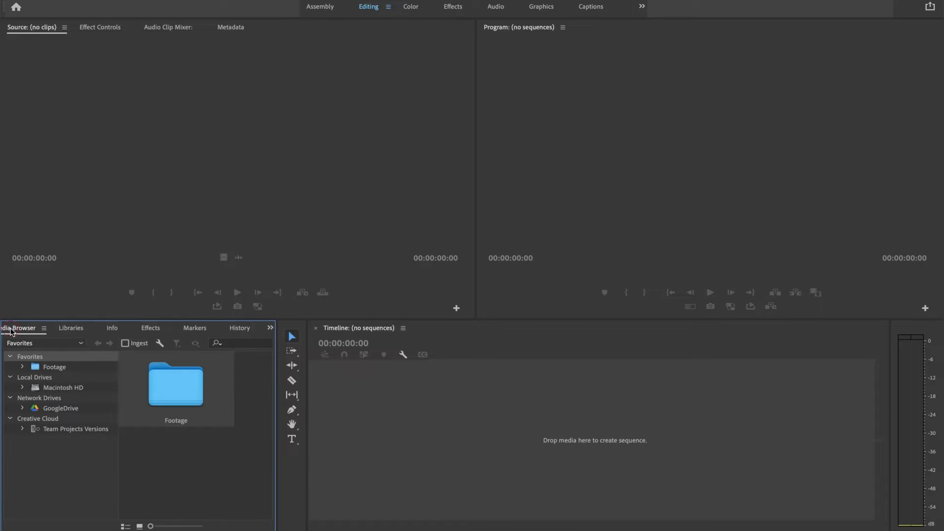
Import the Camino Fuente folder into the Project panel with Cmd+I
left_click(24, 328)
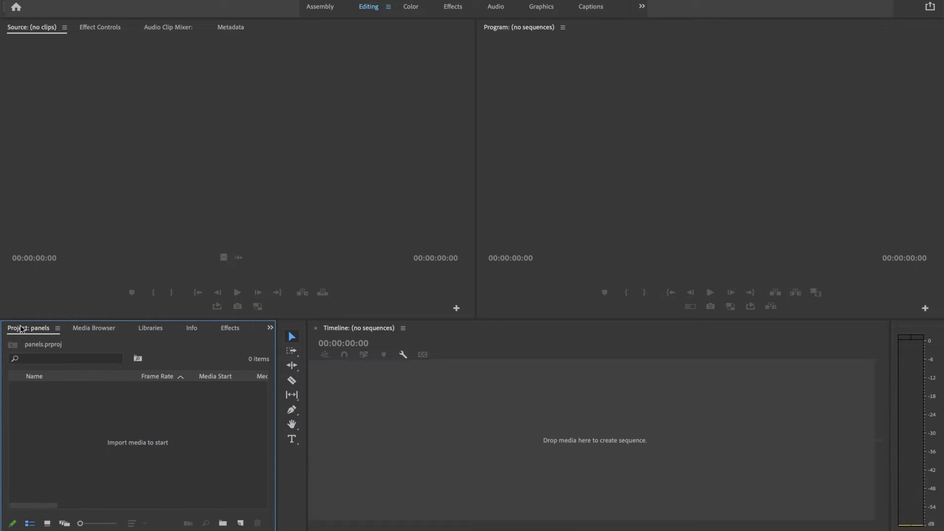
mouse_move(107, 440)
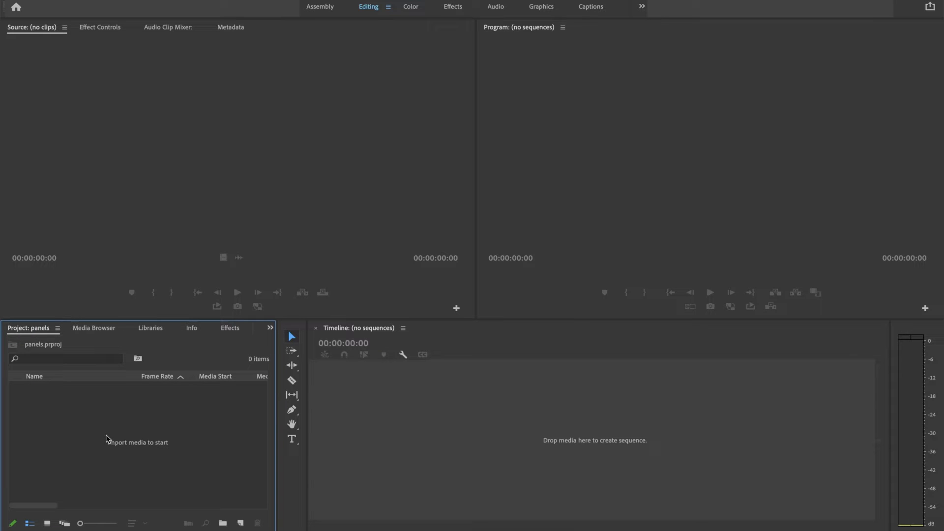
key("cmd+i")
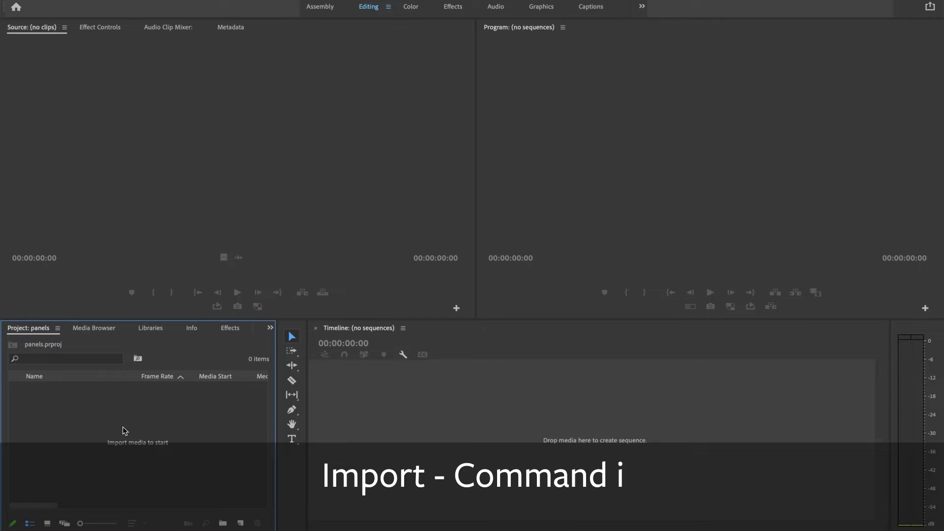
key("cmd+i")
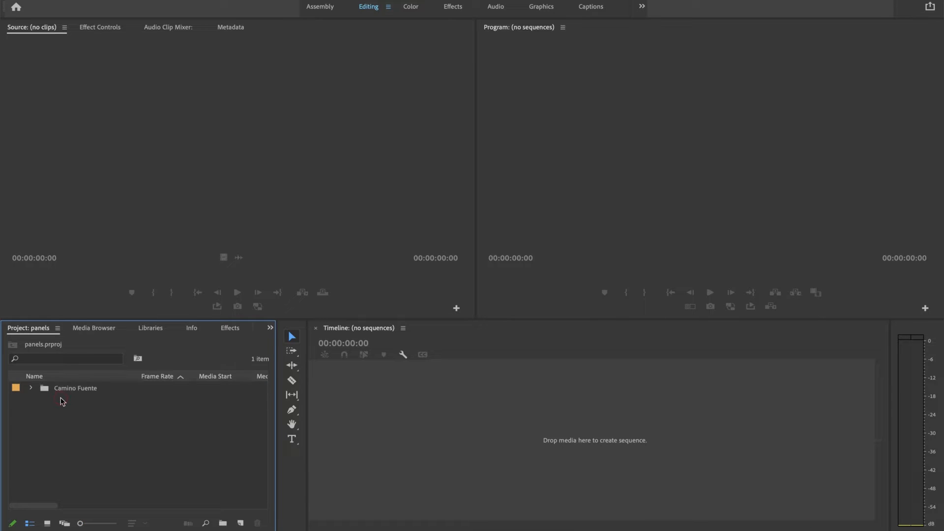
mouse_move(181, 504)
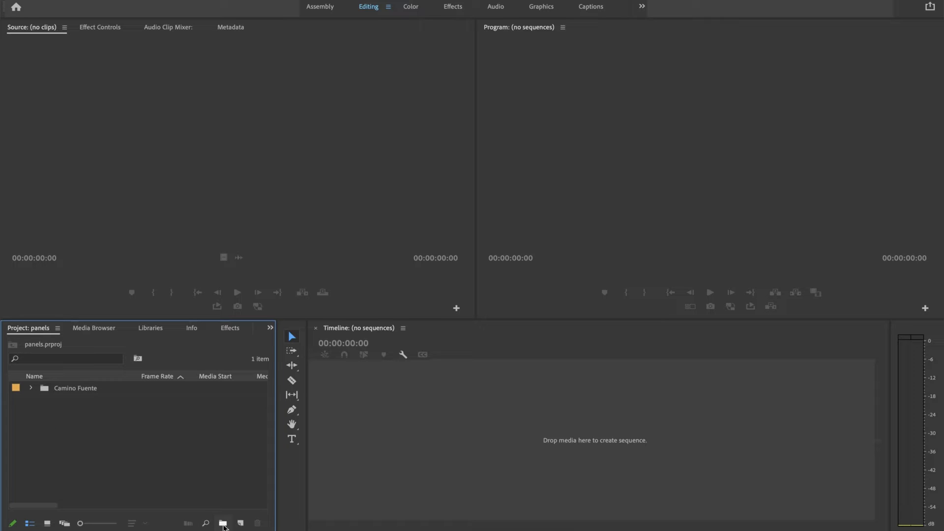
mouse_move(202, 508)
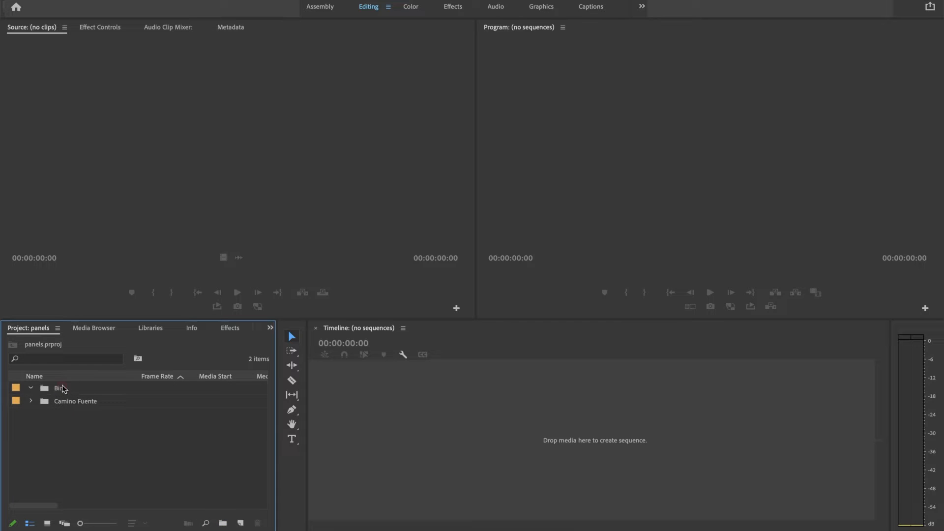
Name the newly created bin 'title'
double_click(57, 387)
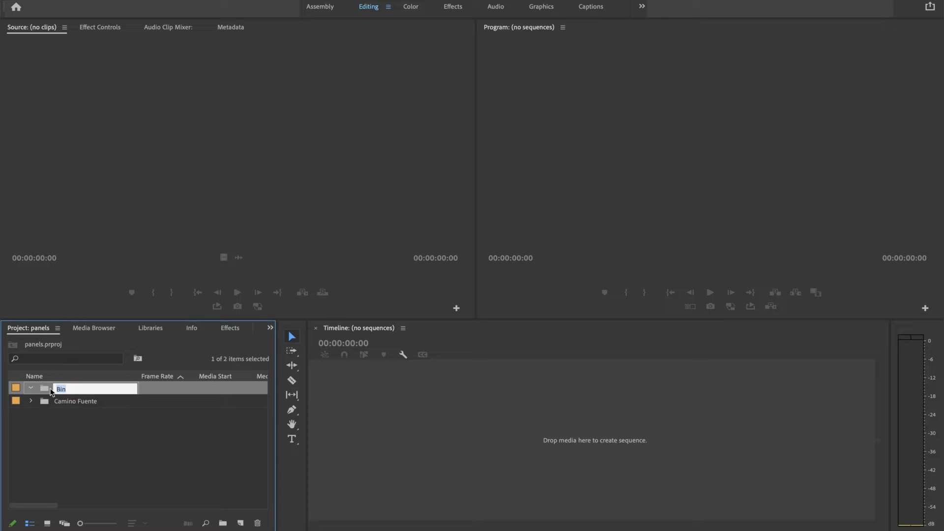
type("title")
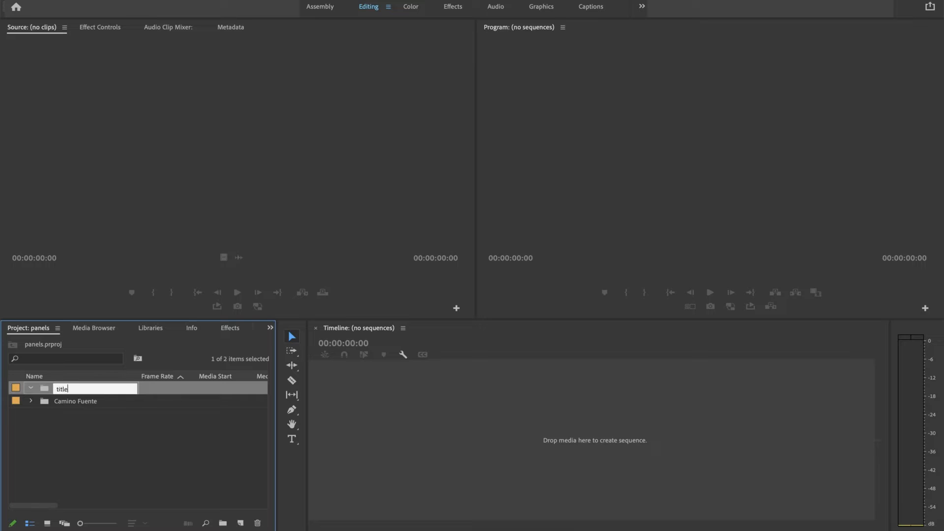
key("Enter")
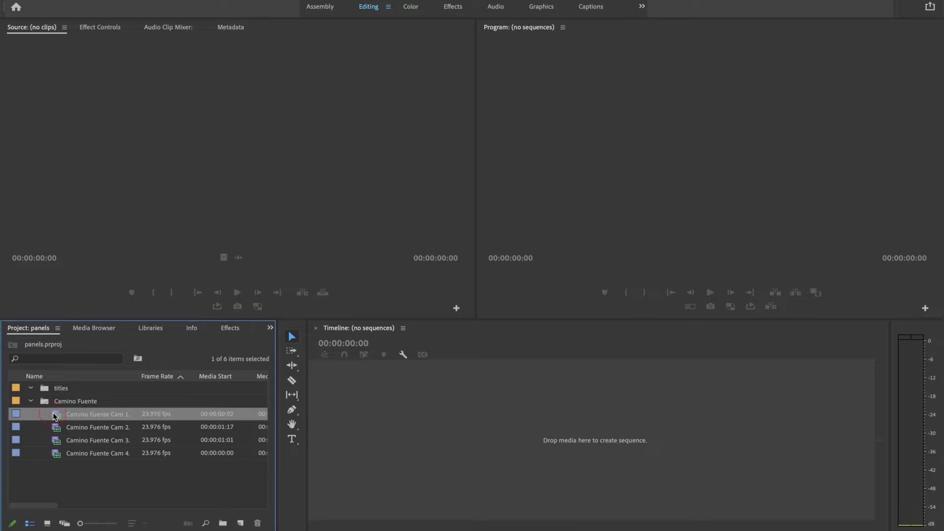
Load Camino Fuente Cam 1 in the Source monitor and slide its marked range later
left_click(97, 452)
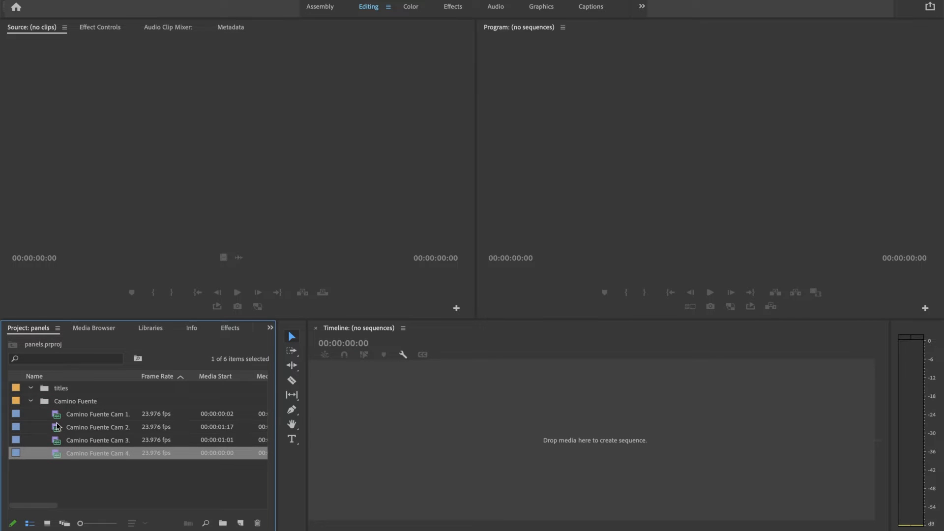
double_click(97, 413)
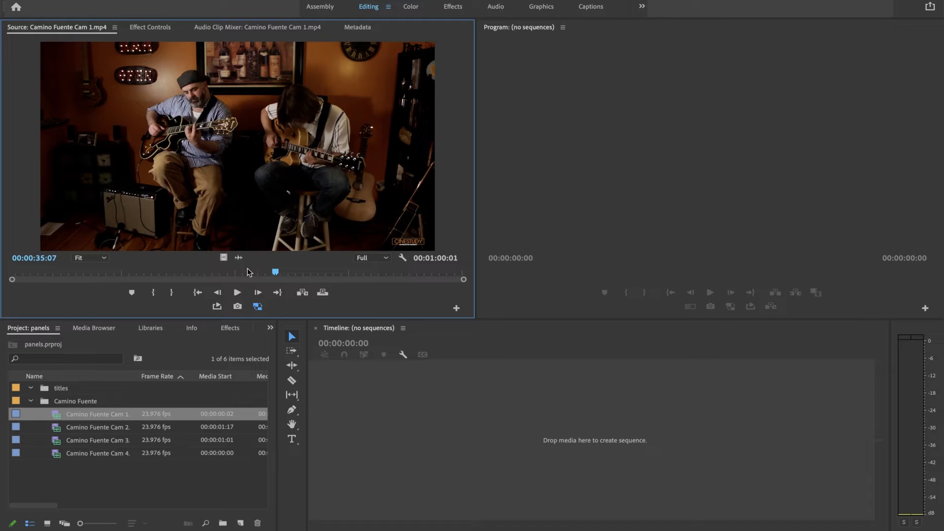
left_click_drag(275, 271, 137, 272)
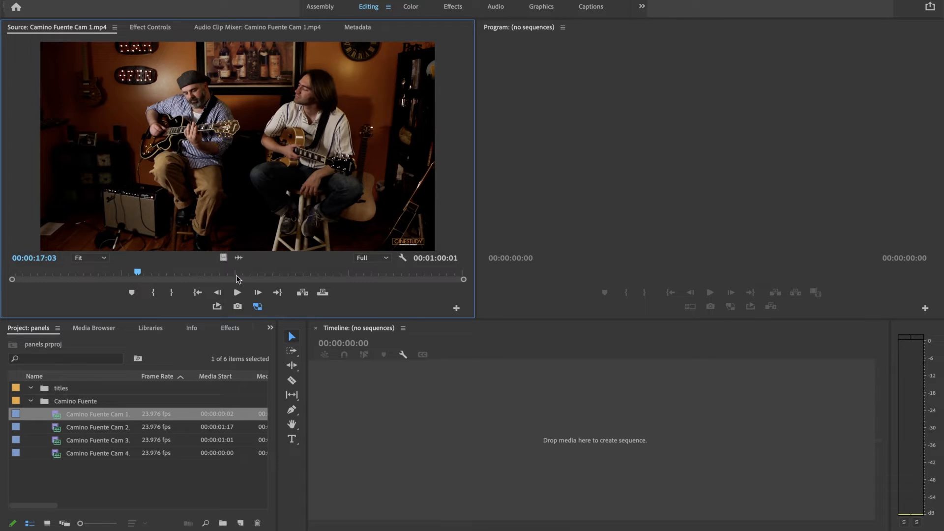
left_click_drag(137, 271, 188, 272)
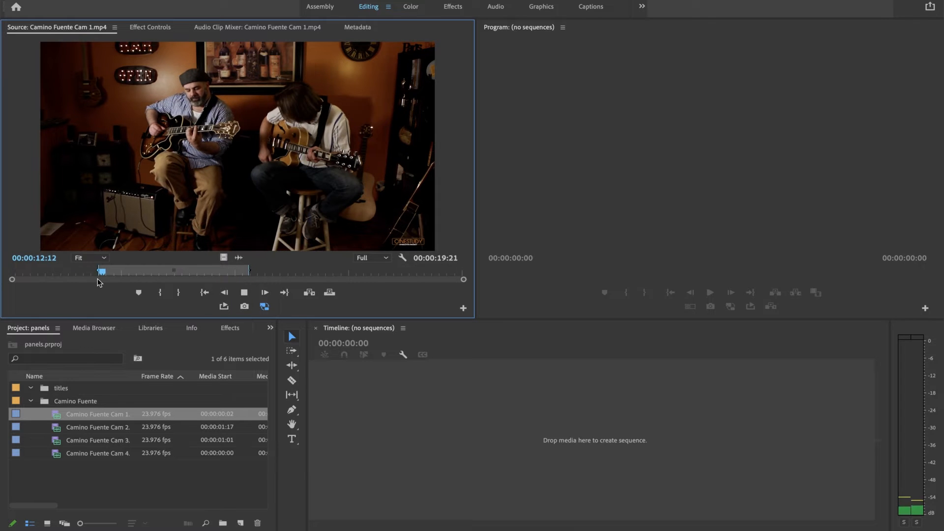
left_click_drag(101, 271, 117, 271)
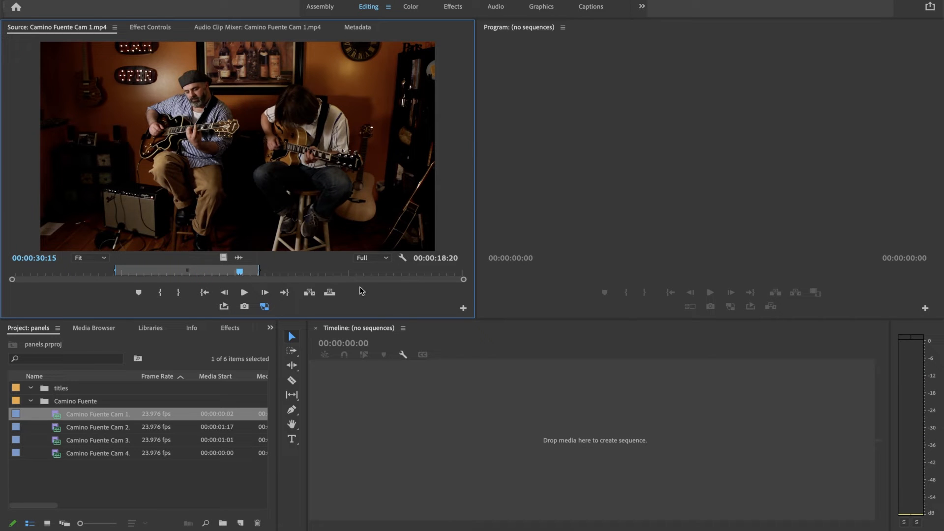
mouse_move(329, 292)
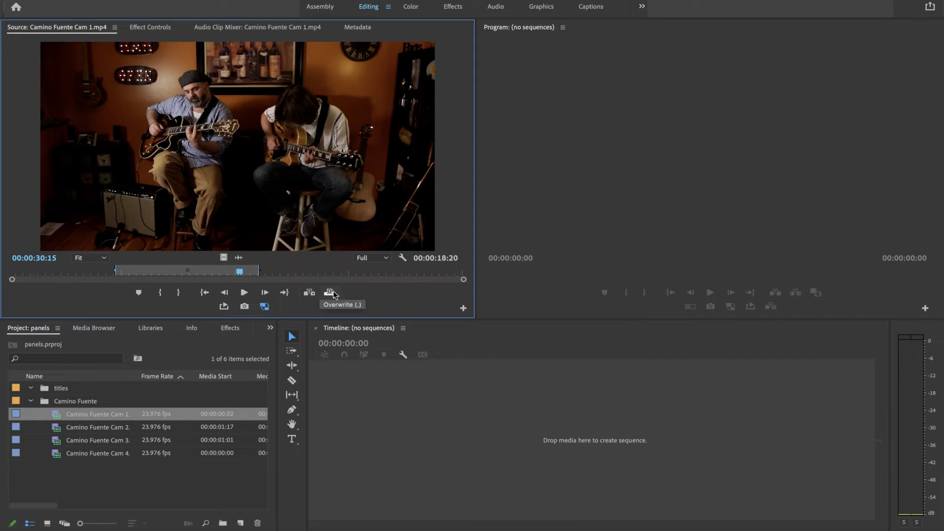
mouse_move(308, 294)
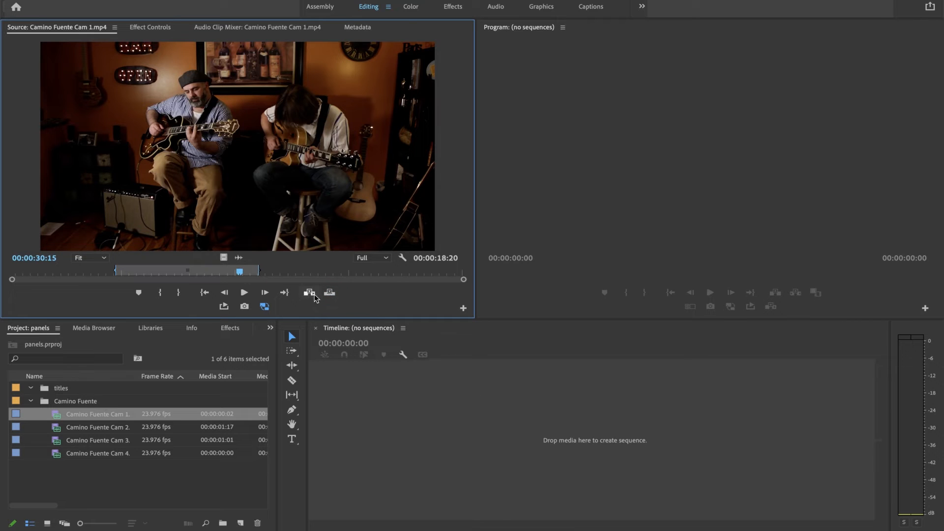
Deselect the clip, bring up New Sequence settings with Cmd+N, and cancel
left_click(205, 484)
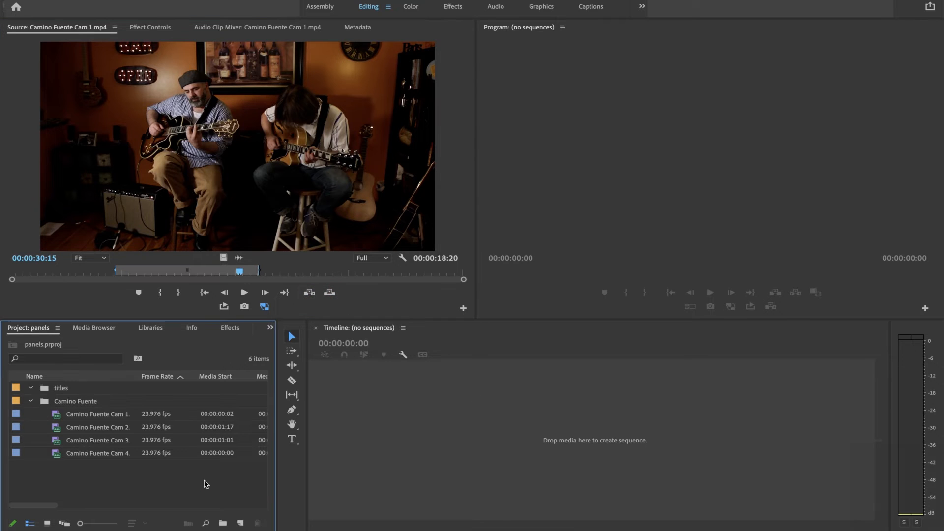
key("Cmd+N")
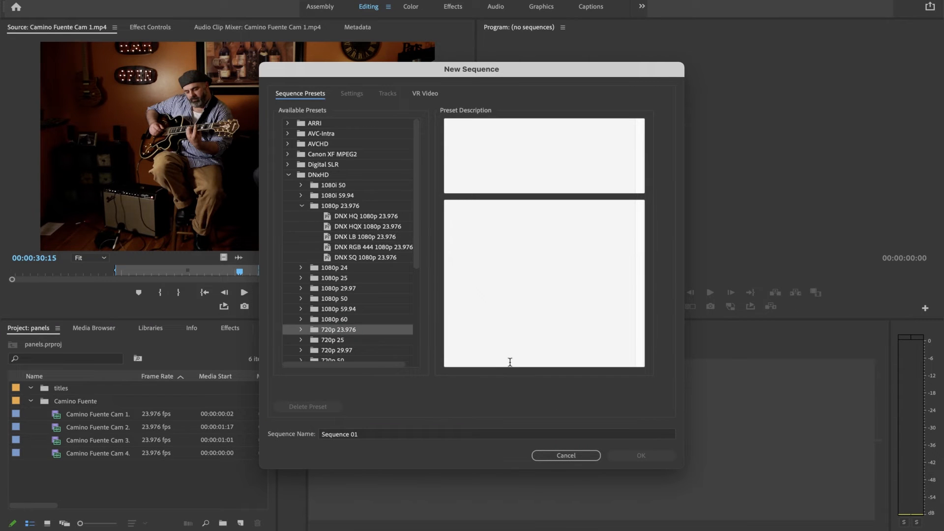
left_click(566, 455)
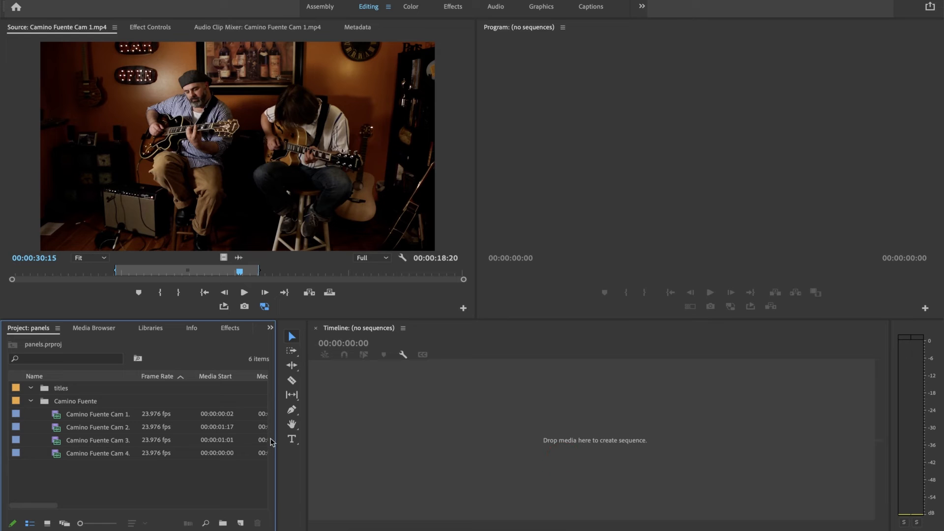
mouse_move(291, 339)
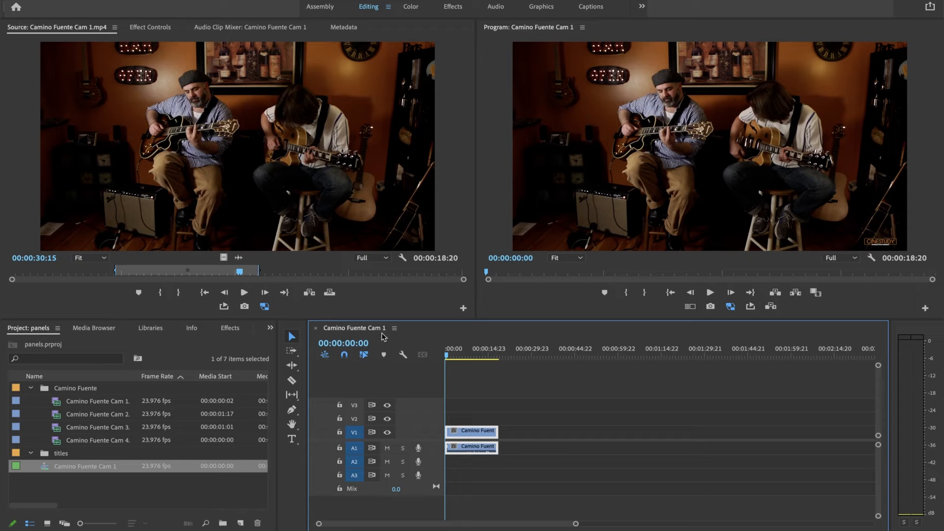
Give the sequence built from Cam 1 the name 'Lesson'
double_click(83, 466)
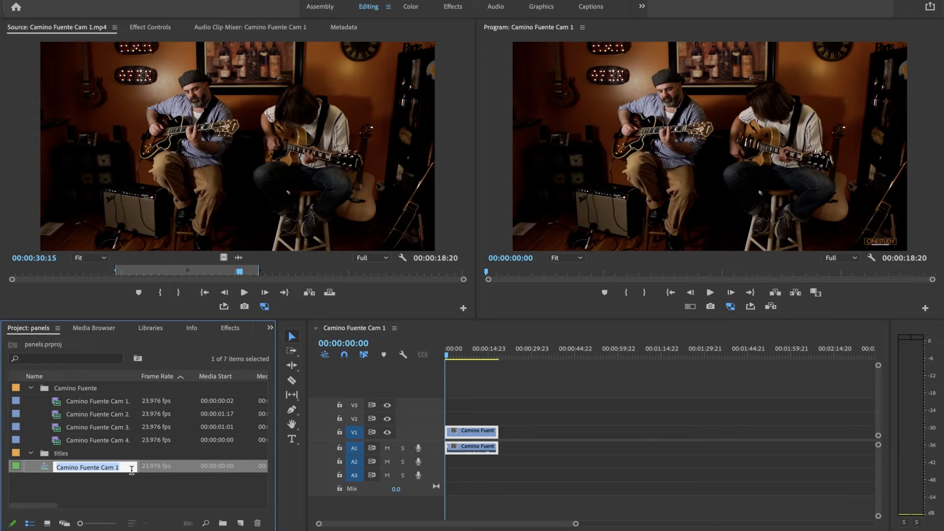
type("Lesson")
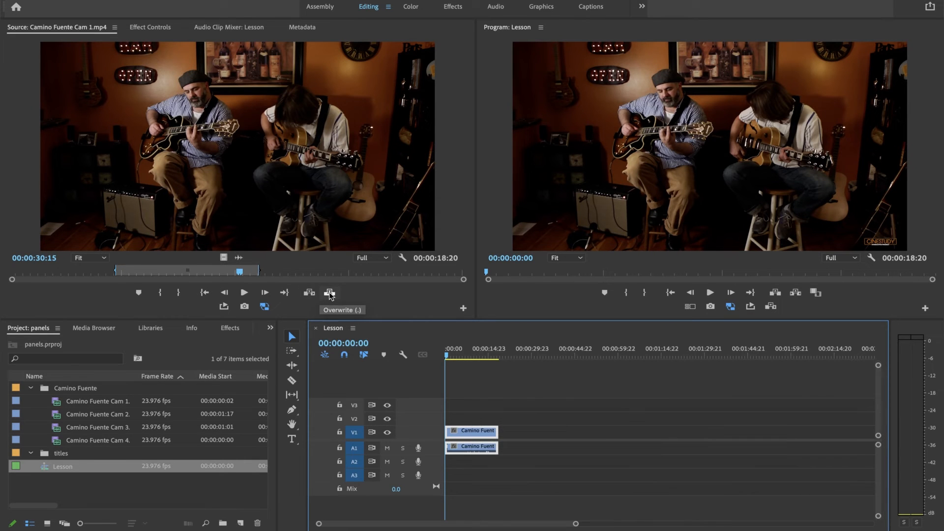
mouse_move(309, 293)
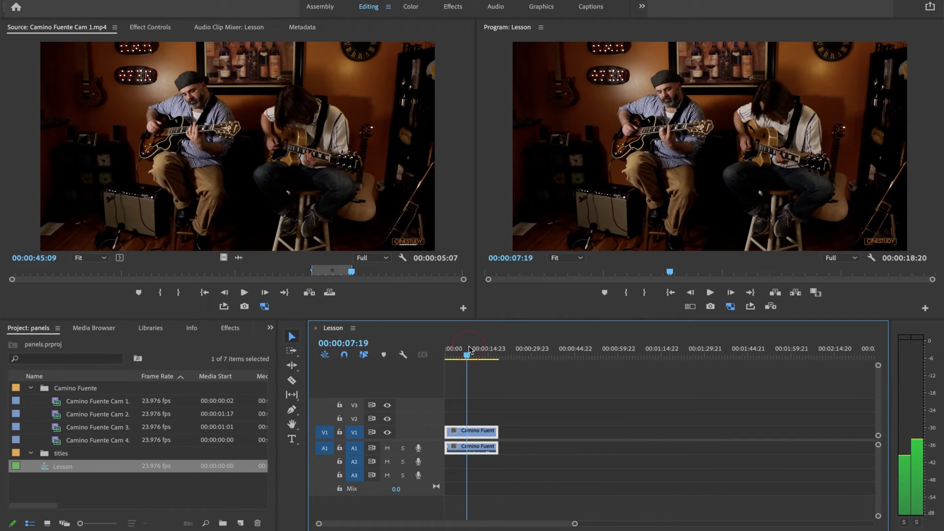
Park the playhead at Cam 1's end and place an 8-second Cam 3 clip after it
left_click(479, 355)
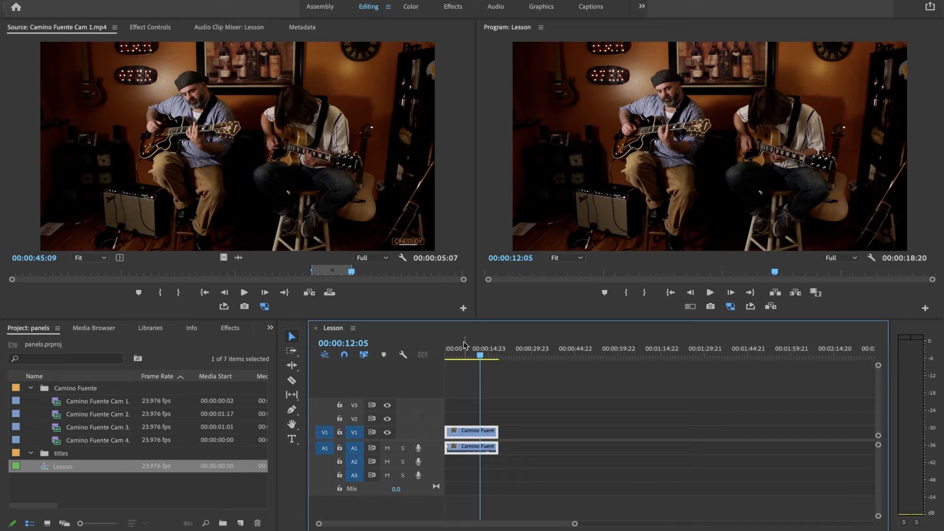
left_click(471, 354)
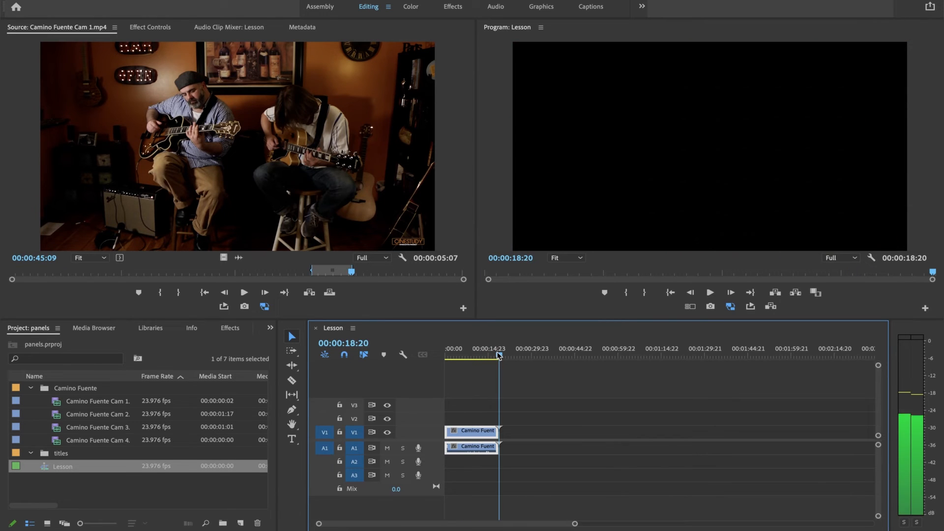
double_click(98, 426)
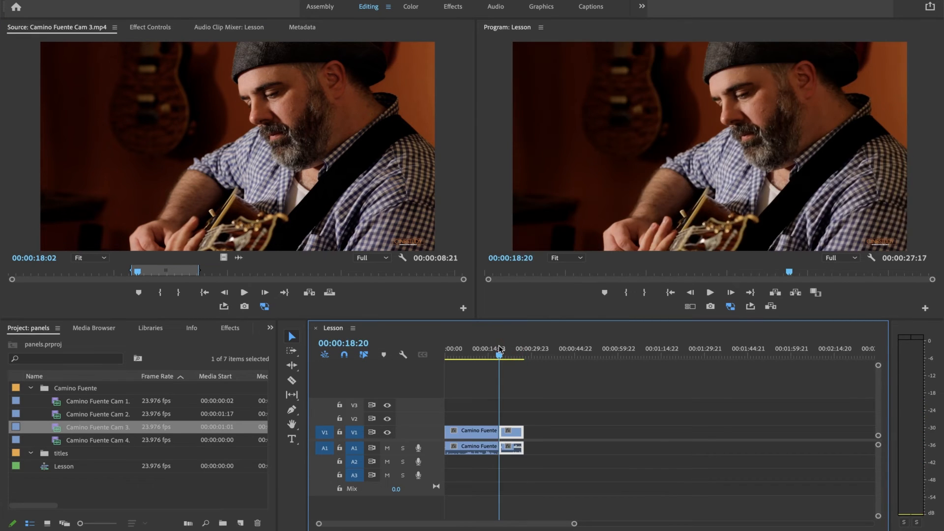
left_click(709, 292)
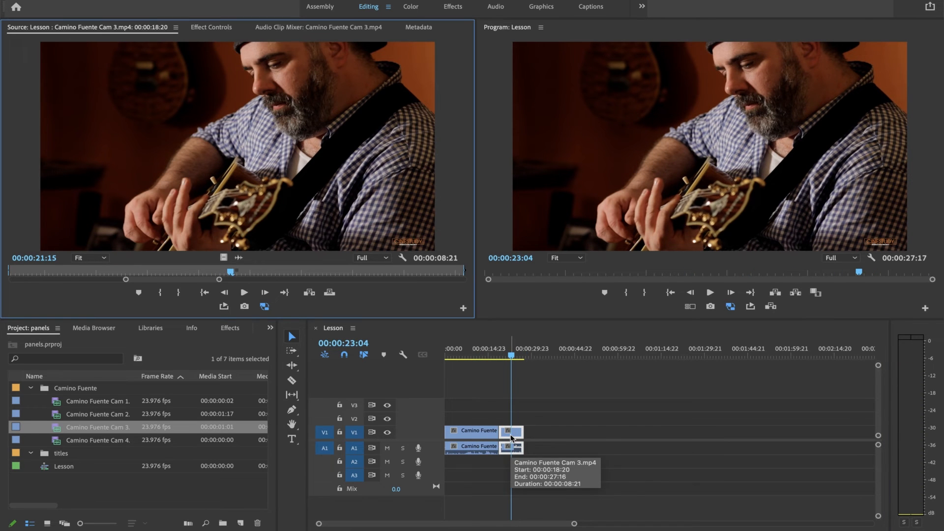
Collapse Cam 3's Motion and Channel Volume properties in Effect Controls, then show the Effects panel
left_click(211, 27)
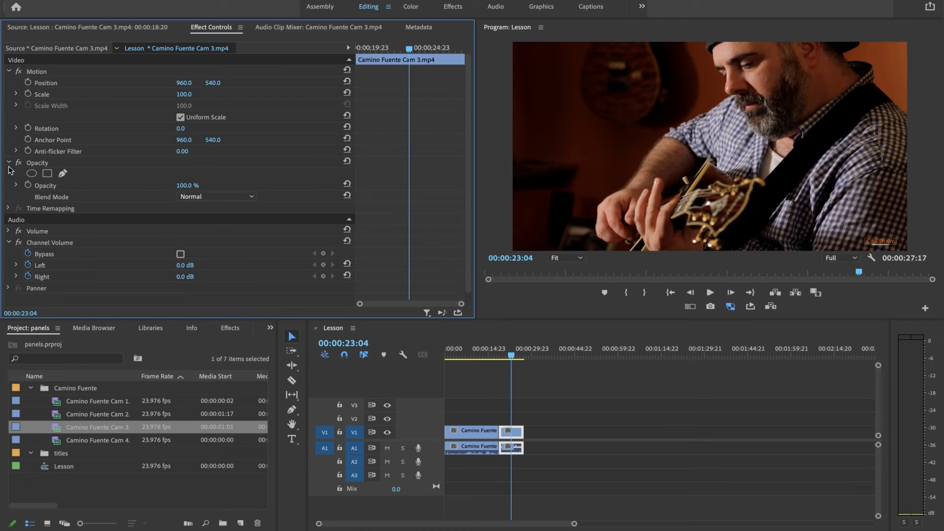
left_click(7, 71)
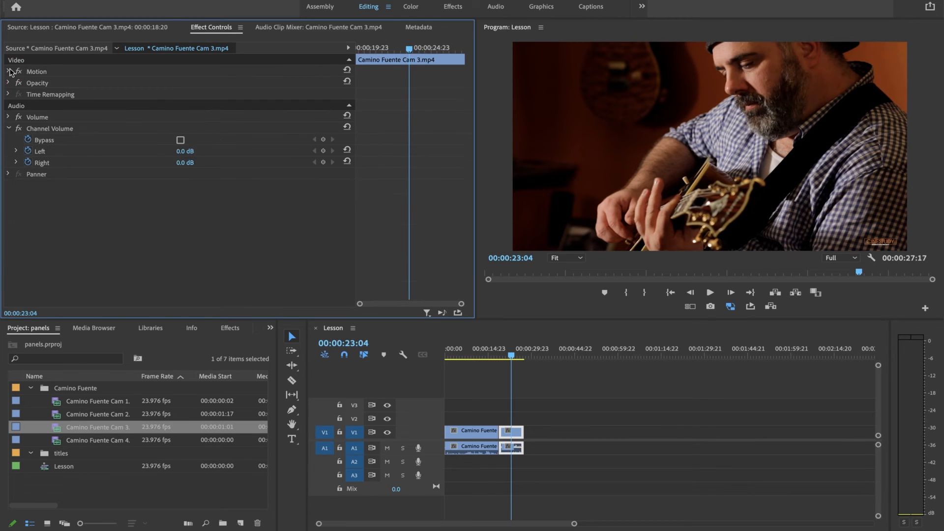
left_click(7, 128)
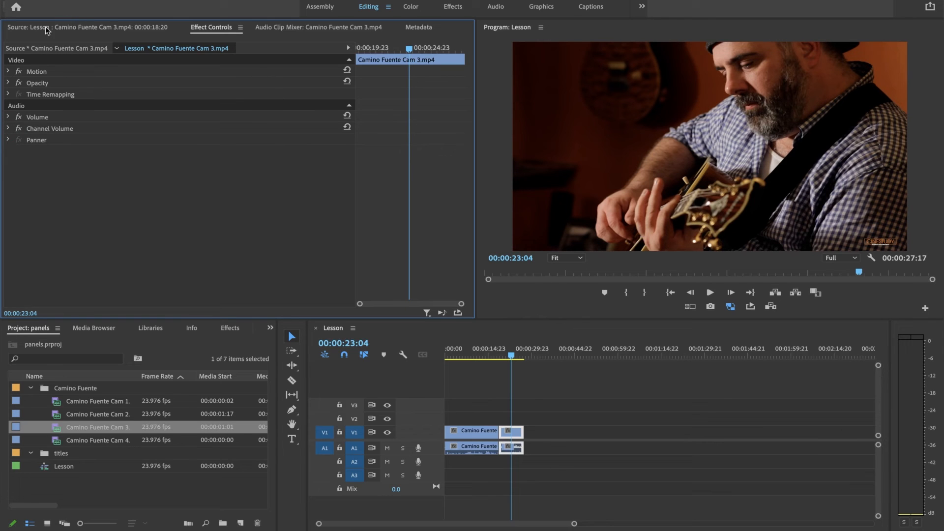
mouse_move(420, 101)
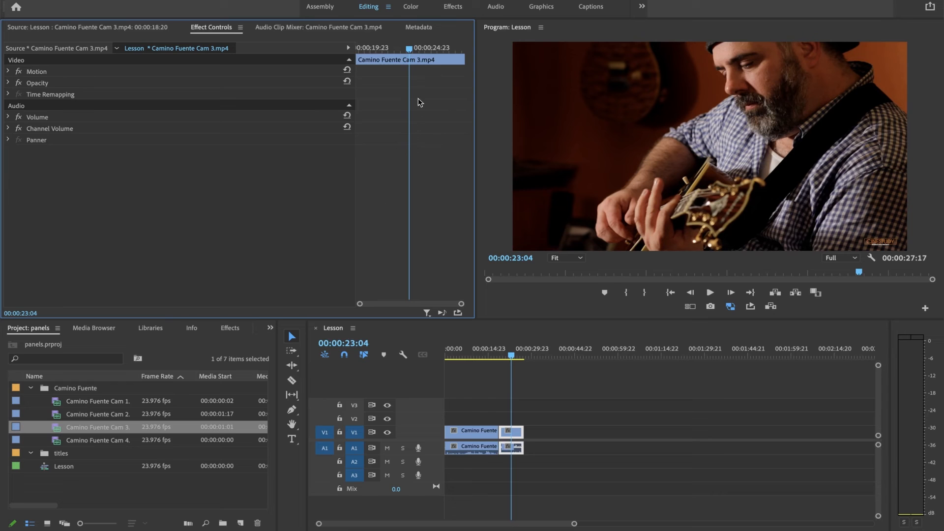
mouse_move(283, 26)
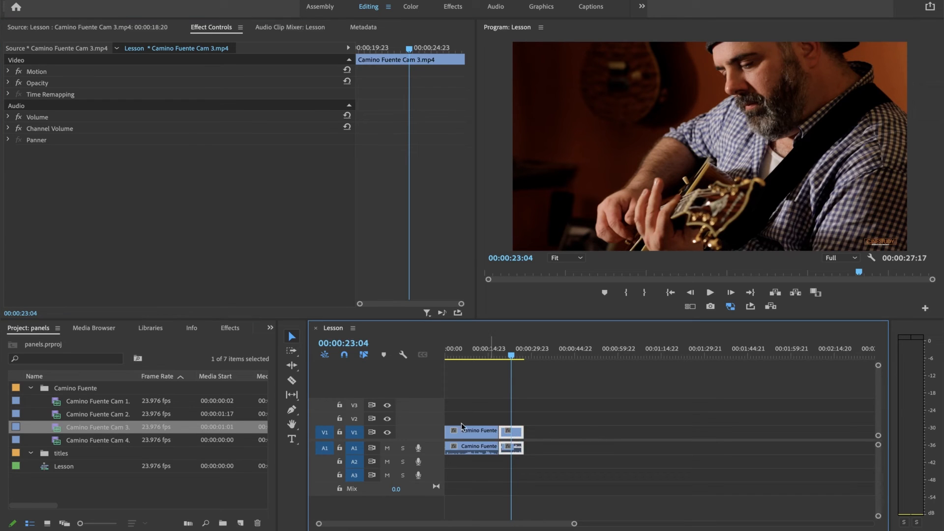
left_click(207, 327)
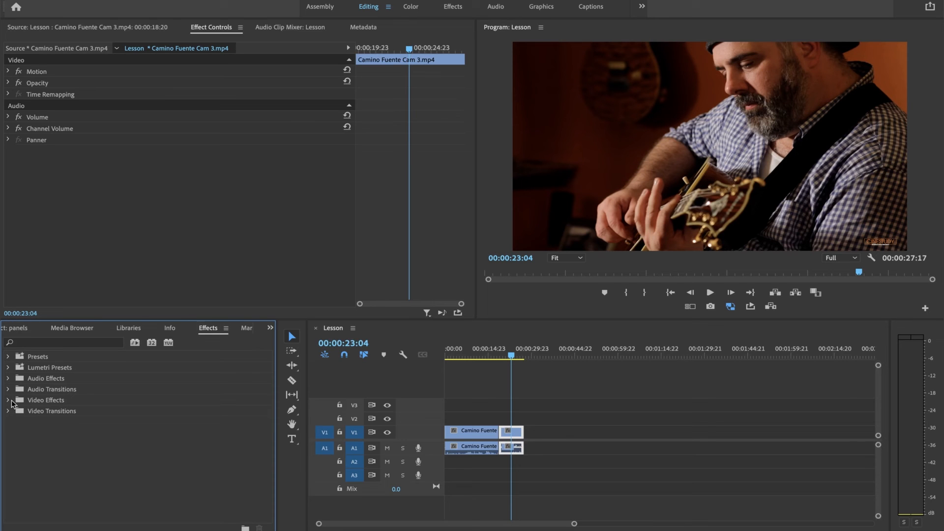
Raise the Cam 3 Gaussian Blur's Blurriness to 50, then move the playhead back into Cam 1
left_click(6, 400)
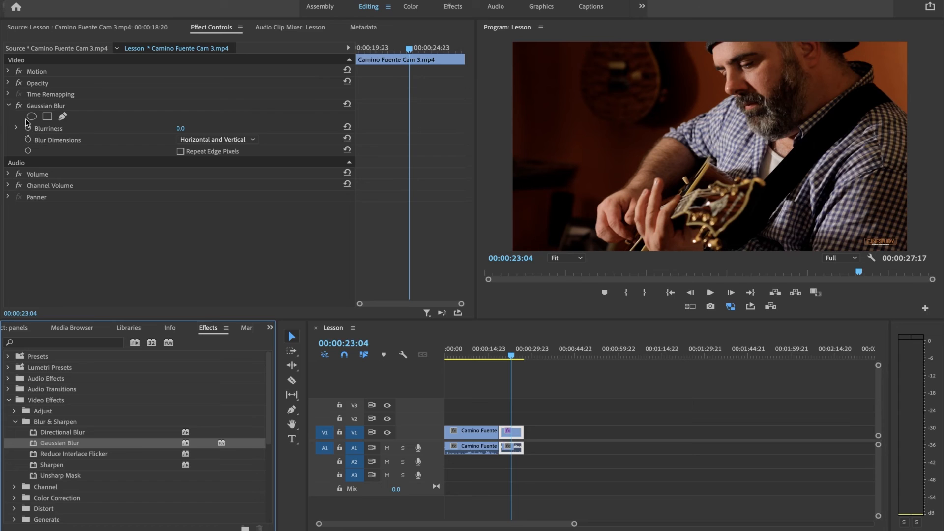
left_click(9, 105)
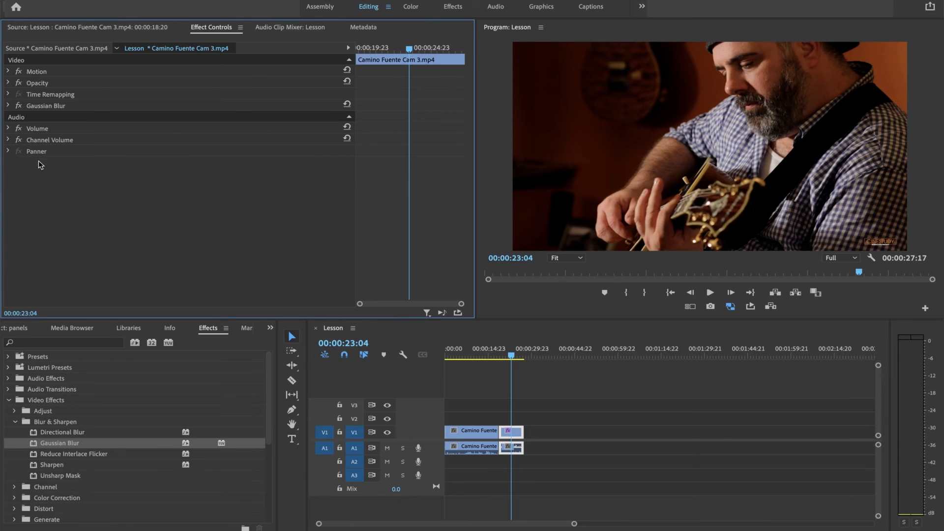
mouse_move(25, 123)
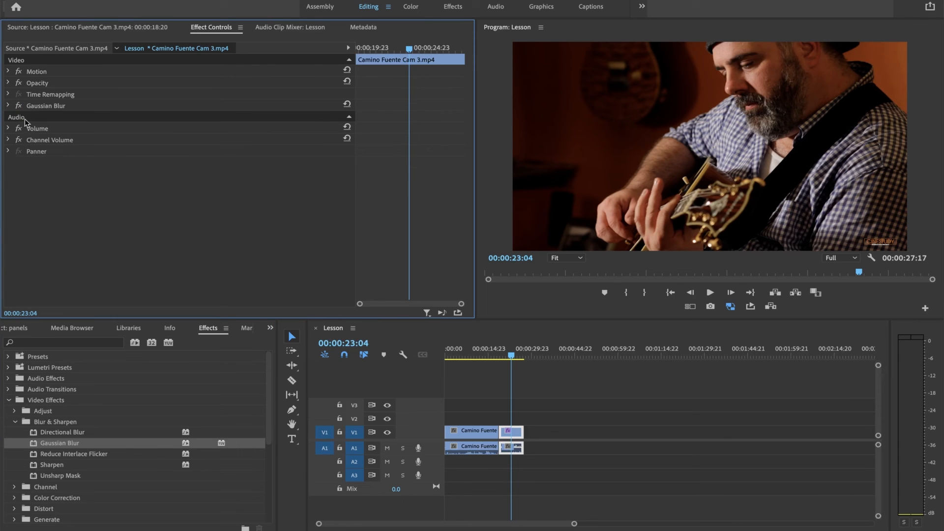
left_click(8, 105)
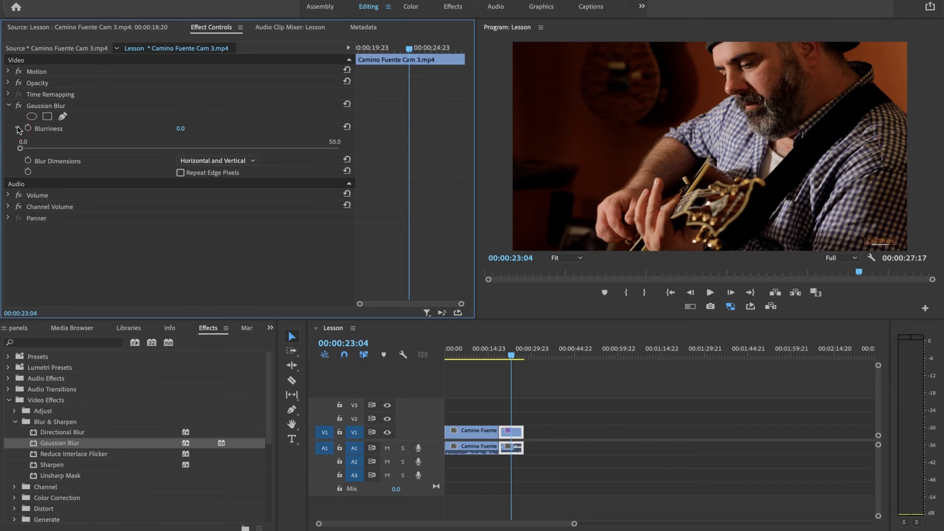
left_click_drag(19, 148, 339, 148)
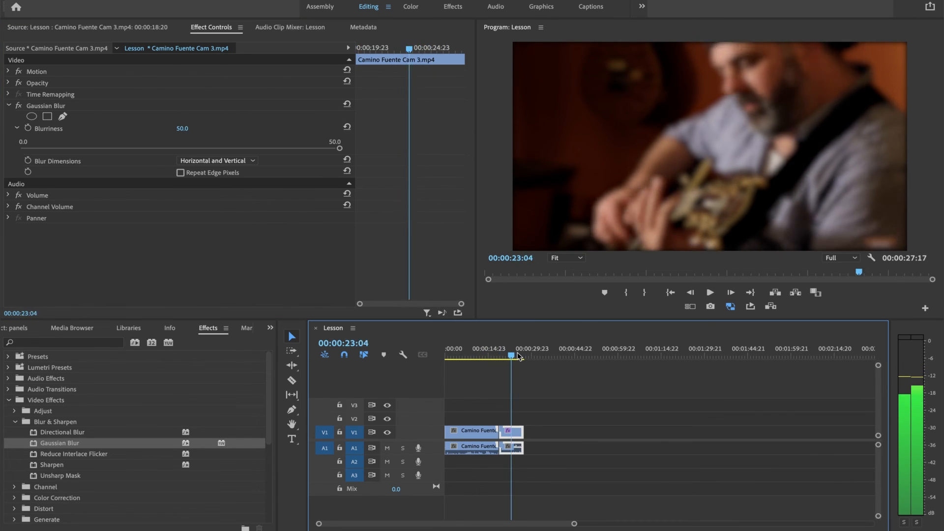
left_click_drag(339, 147, 47, 148)
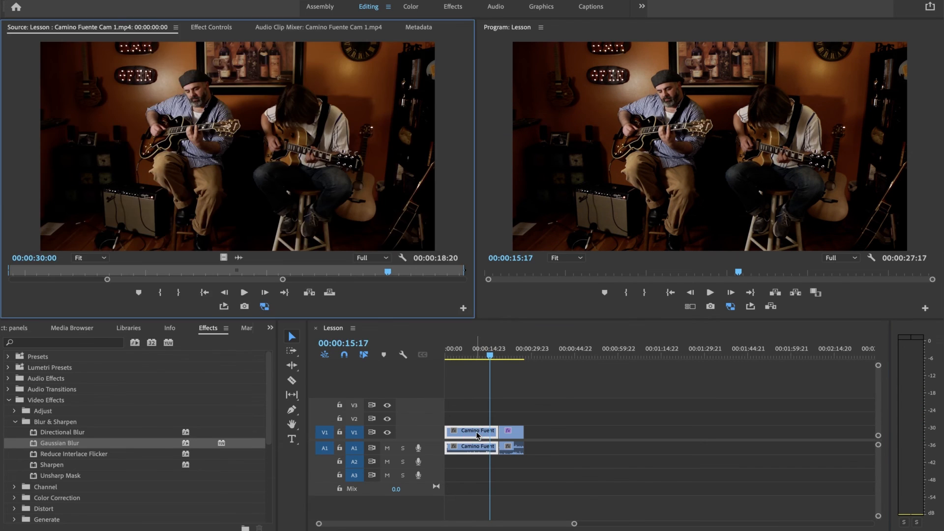
Select the Cam 1 clip and drag its Motion Scale up to about 118
left_click(211, 27)
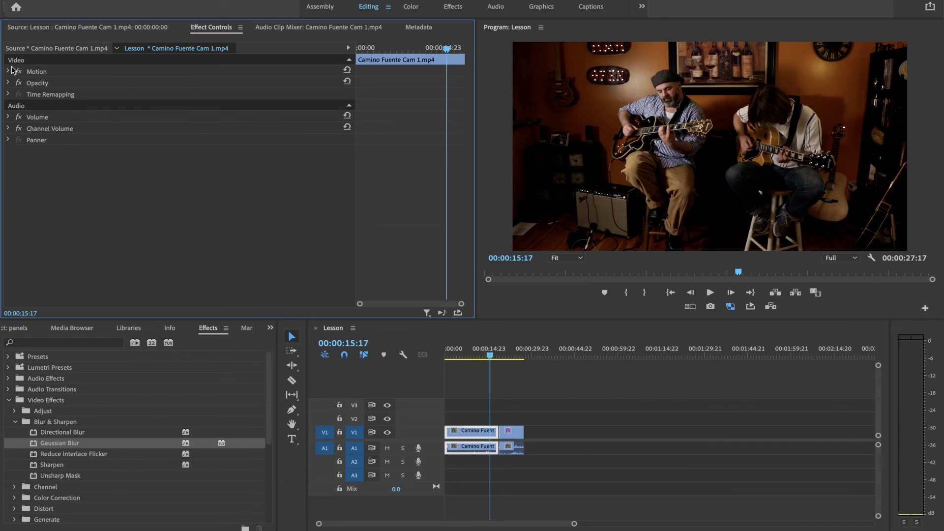
left_click(7, 71)
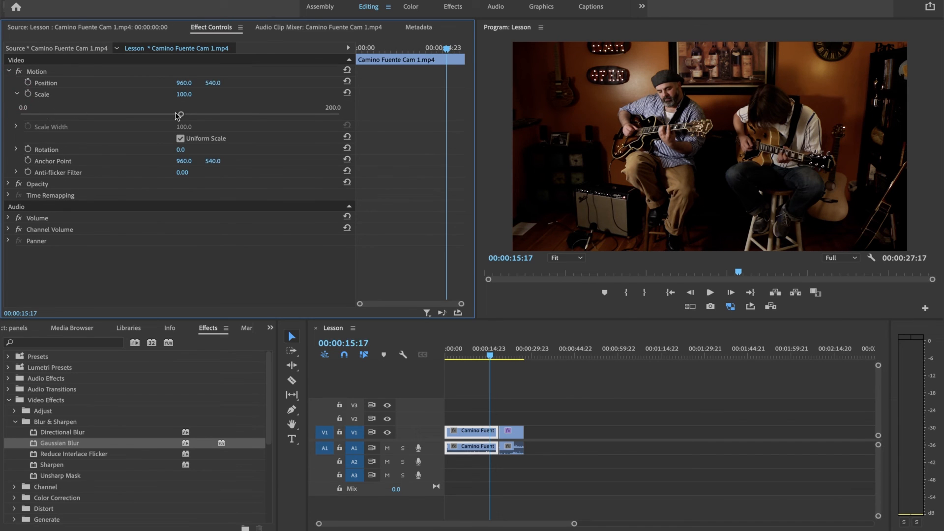
left_click_drag(180, 115, 208, 115)
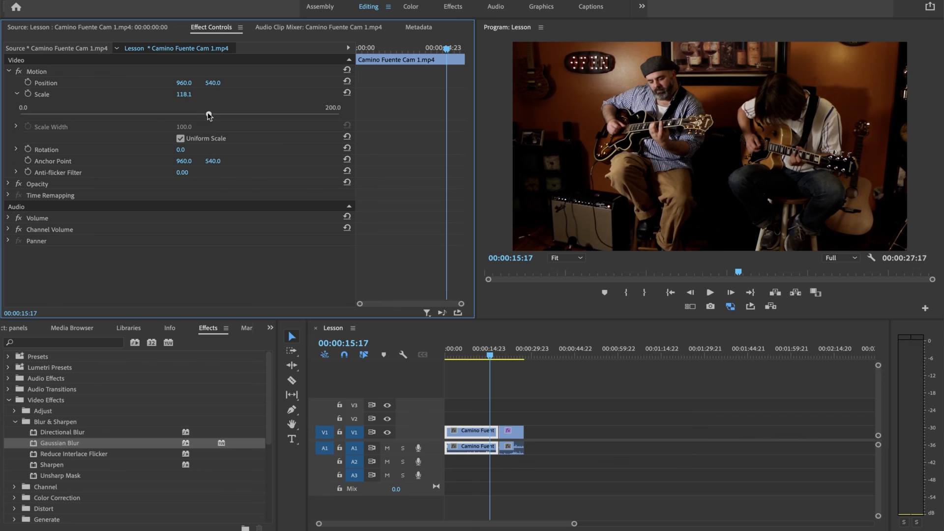